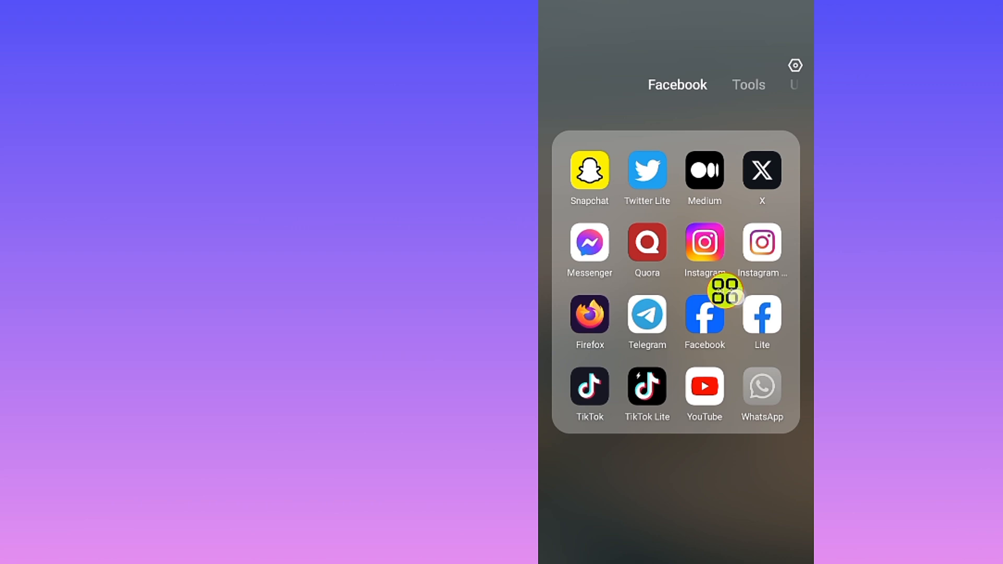
pyautogui.moveTo(796, 190)
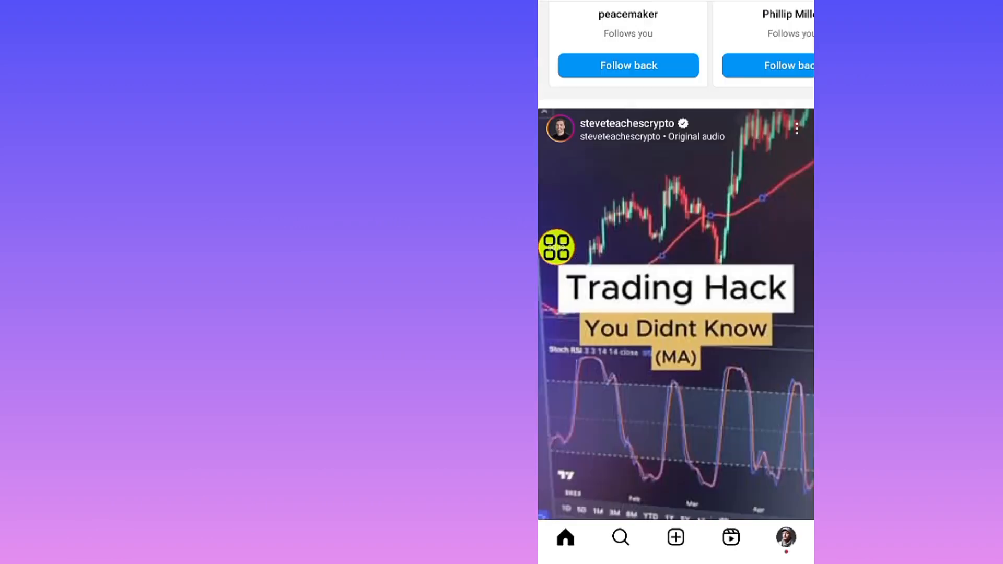
# Scroll down the home feed past several followed posts.
pyautogui.scroll(-3)
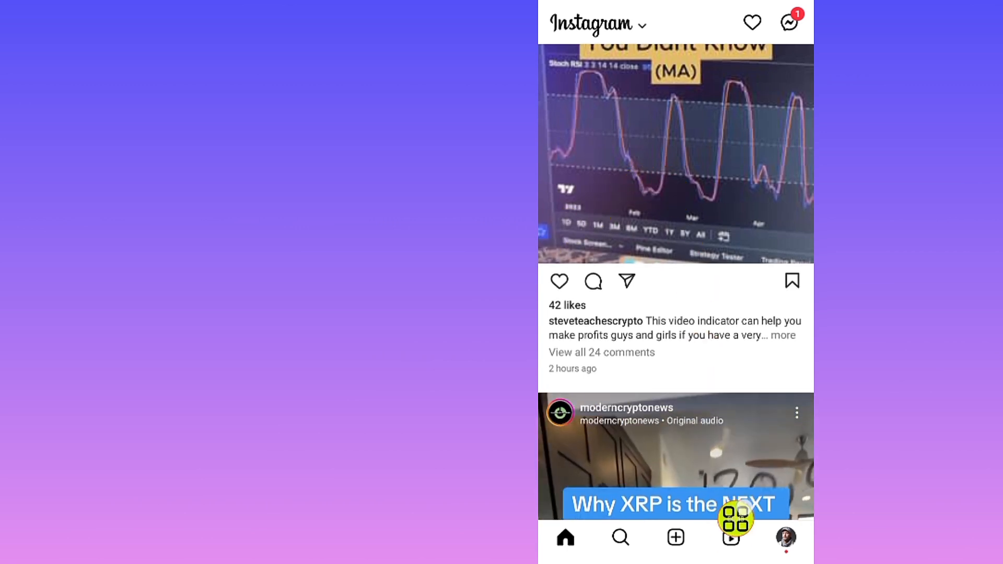
# Switch to the Reels feed and watch a reel.
pyautogui.click(729, 538)
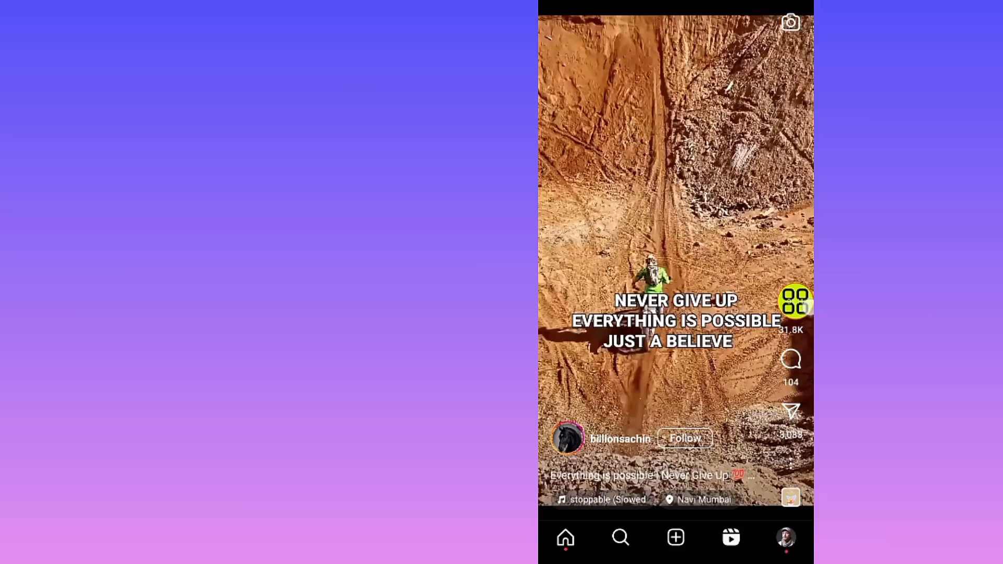
pyautogui.scroll(3)
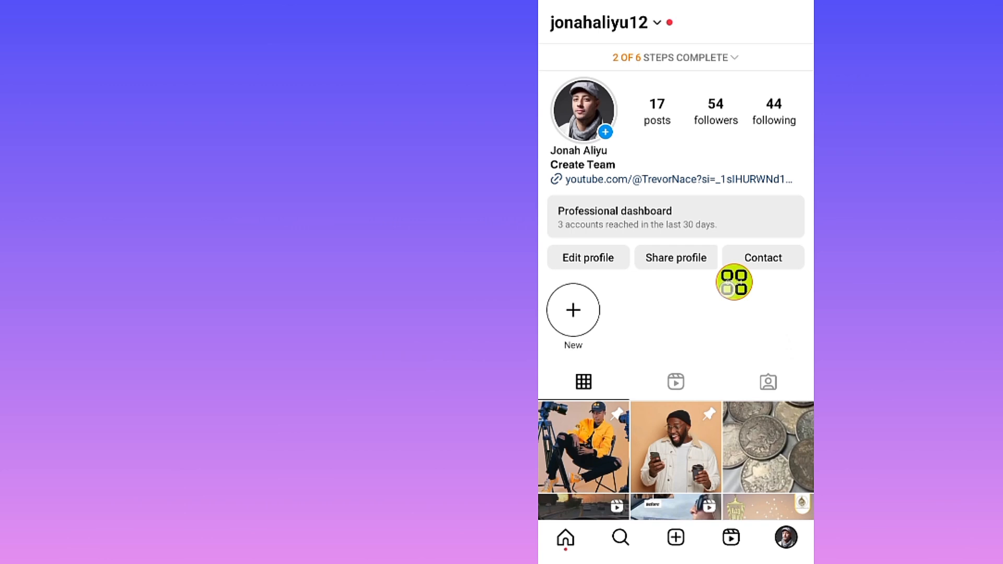
# Scroll the profile page to see the highlights row and post grid.
pyautogui.scroll(-3)
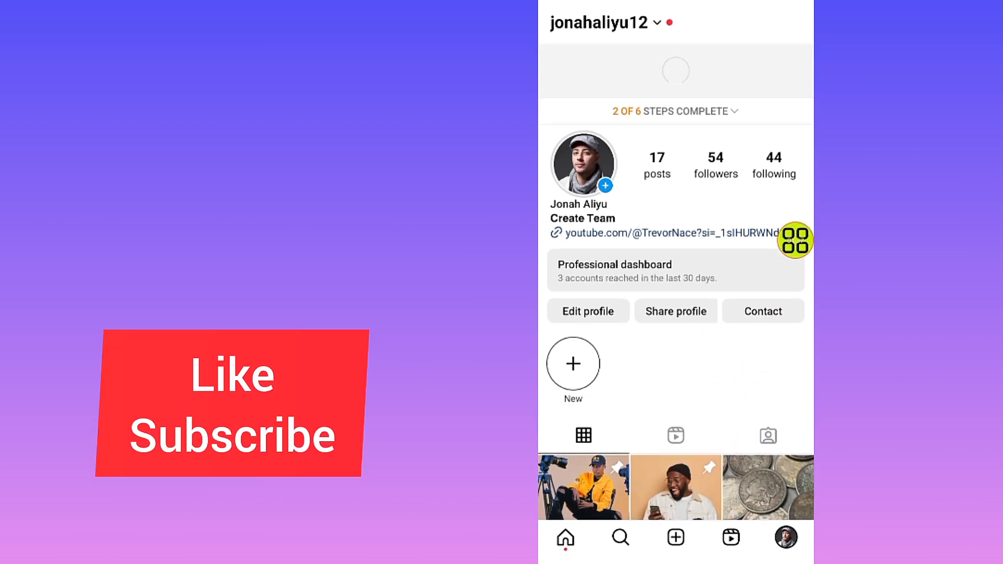
pyautogui.scroll(-3)
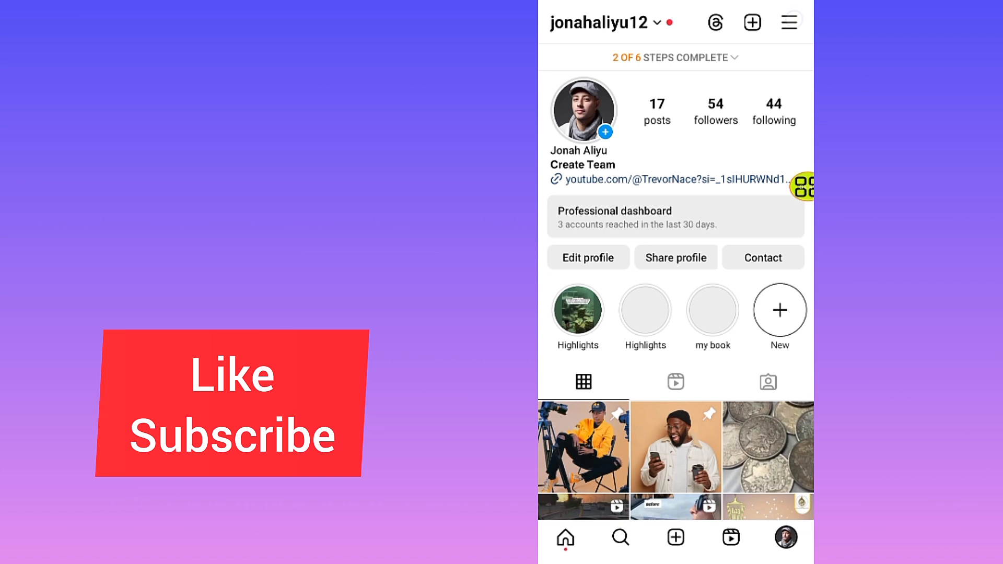
# Open Settings and activity and scroll to the content privacy options.
pyautogui.click(789, 22)
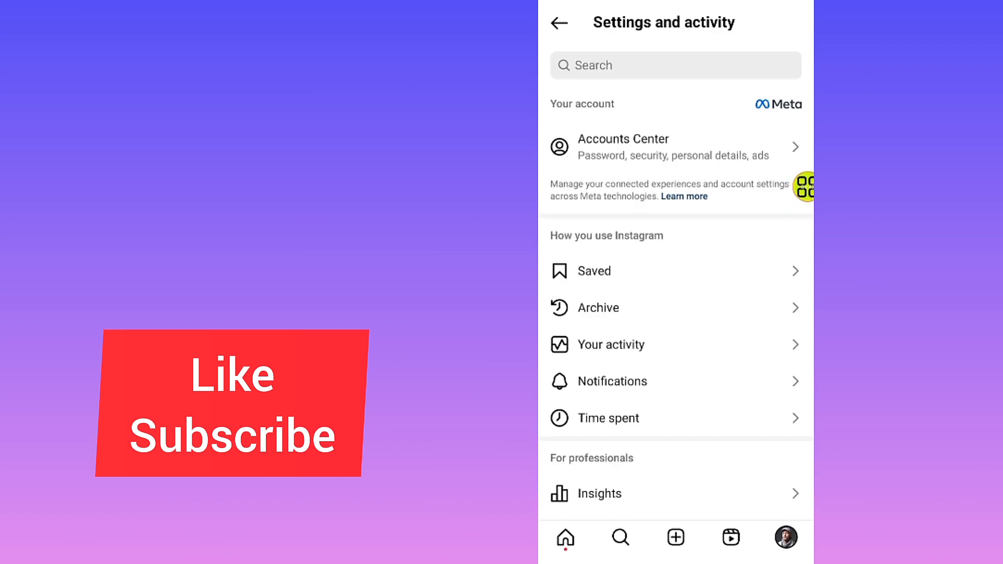
pyautogui.scroll(-3)
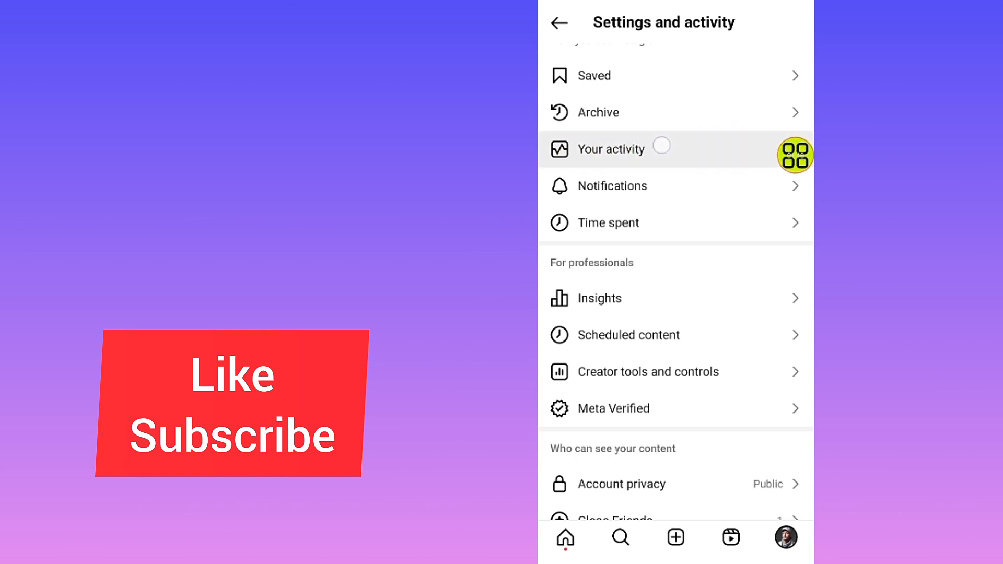
# Open Your activity, then Likes under Interactions to see liked posts and reels.
pyautogui.click(610, 149)
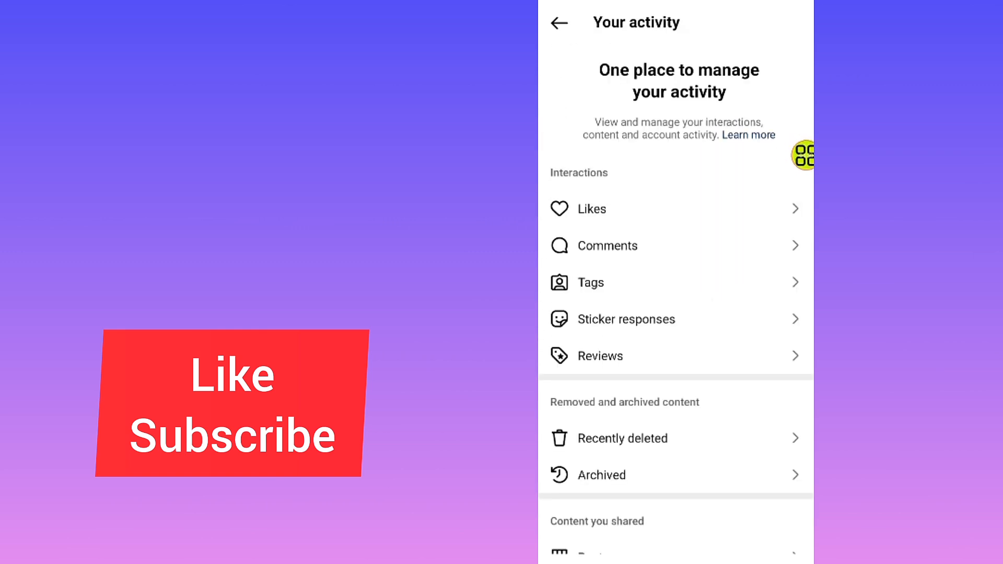
pyautogui.scroll(-3)
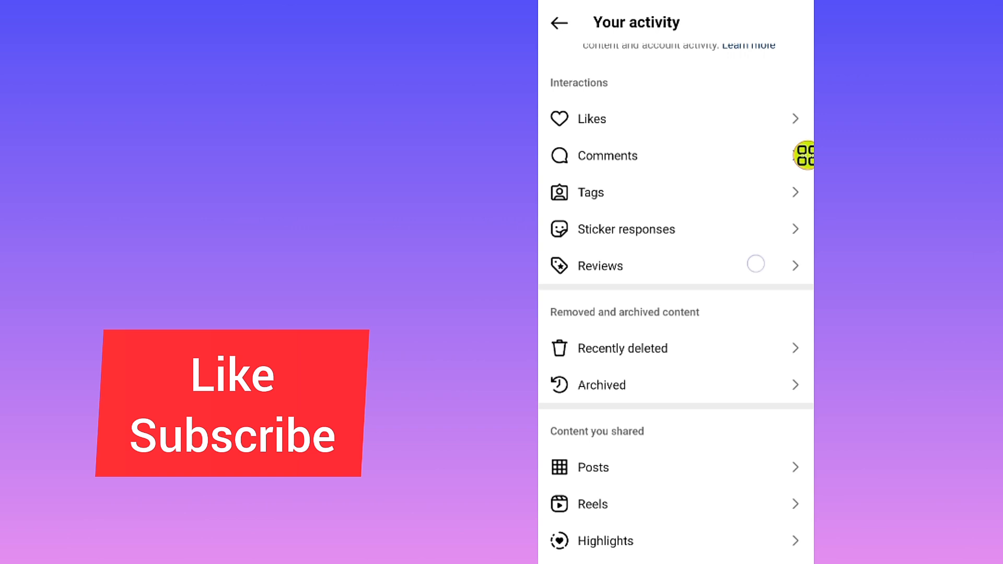
pyautogui.scroll(3)
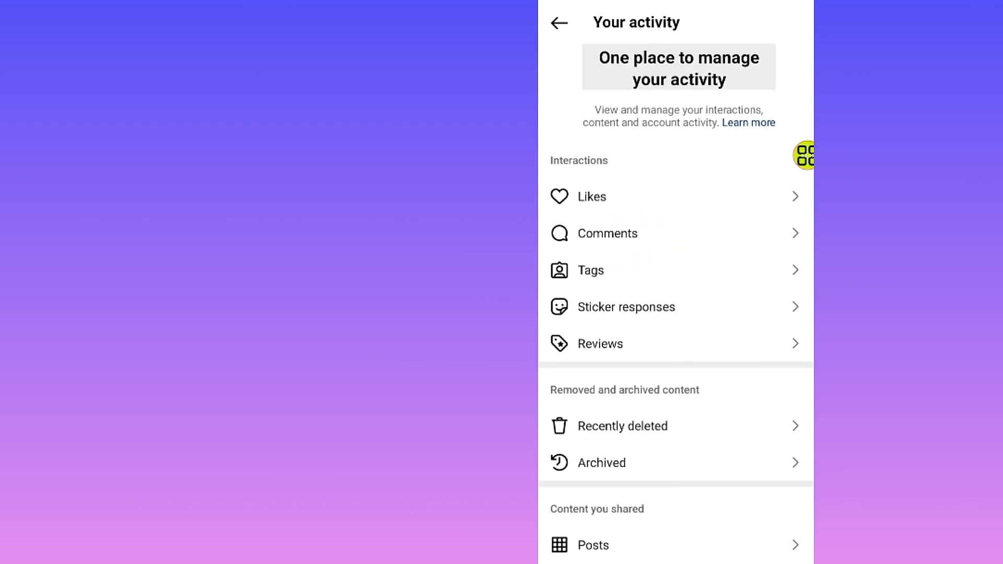
pyautogui.click(589, 196)
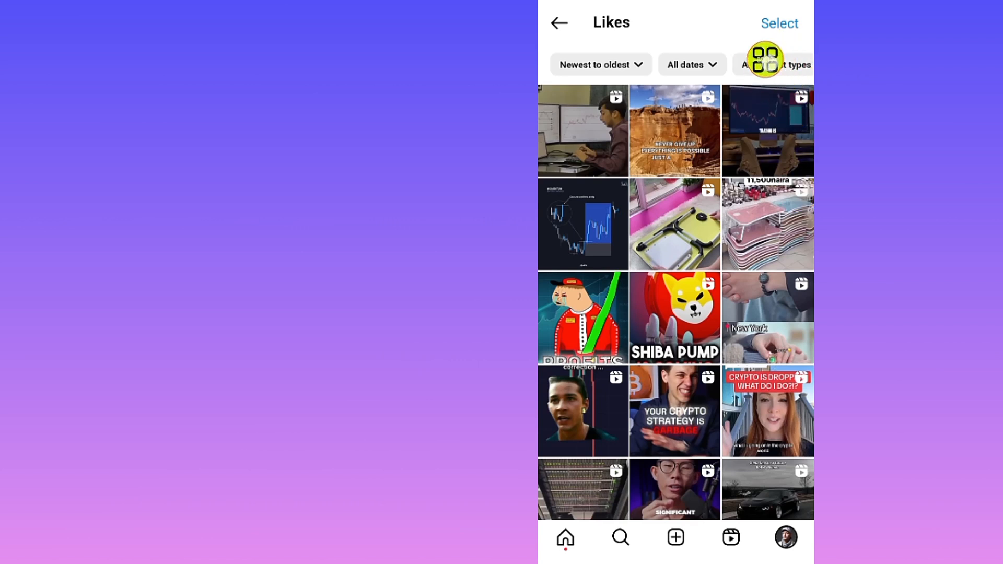
# Filter content types to Reels only by unchecking Posts, then browse the liked reels grid.
pyautogui.click(776, 63)
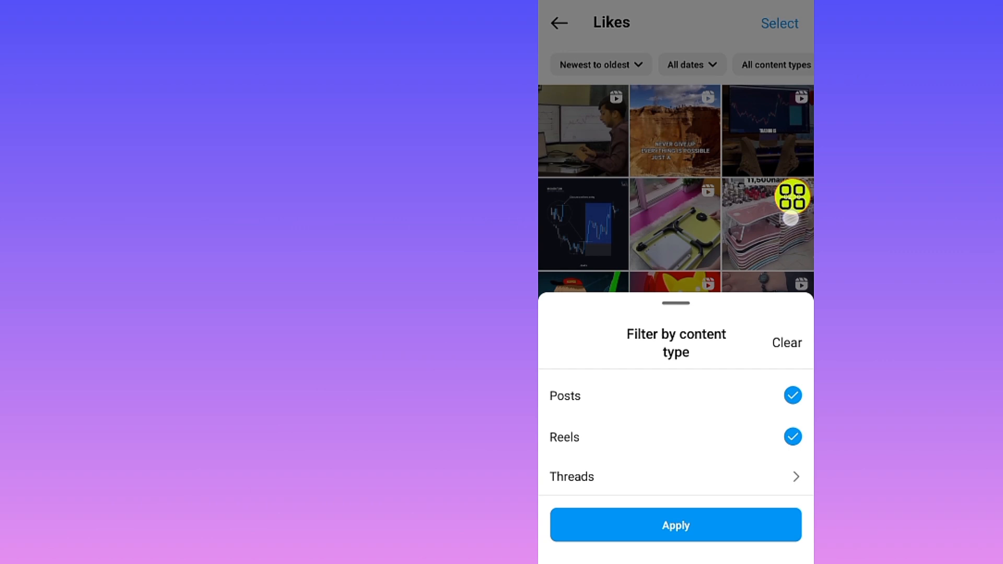
pyautogui.click(792, 395)
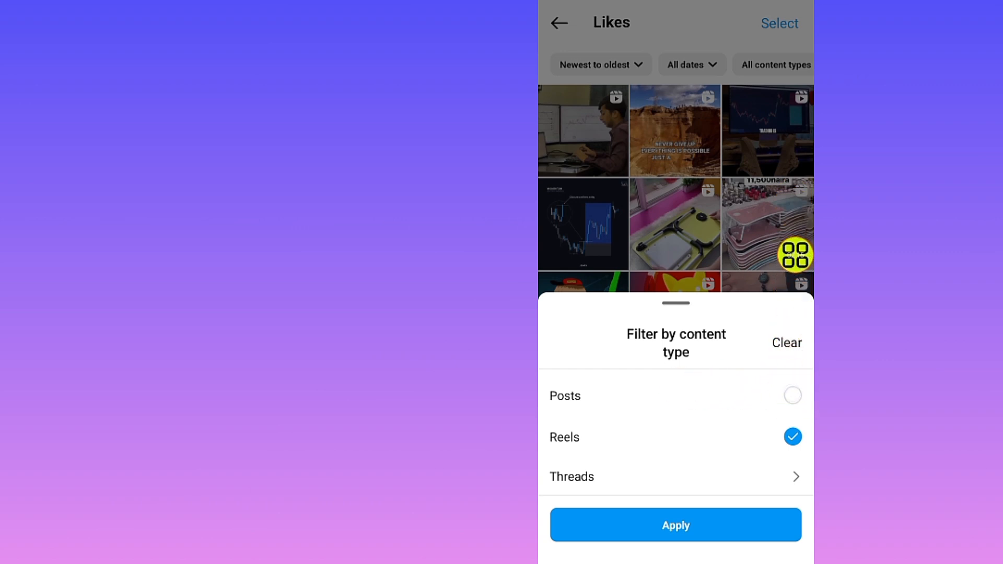
pyautogui.moveTo(601, 444)
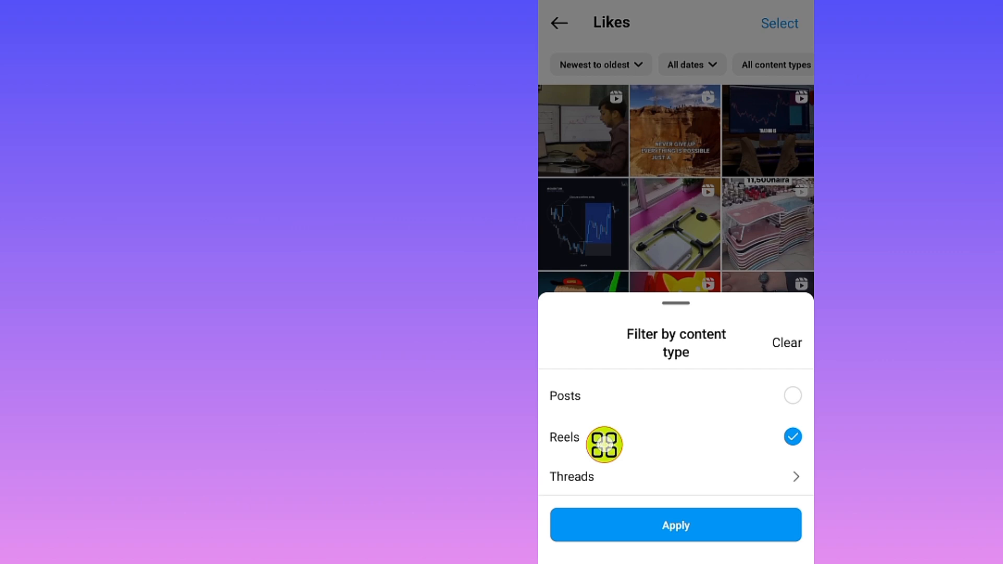
pyautogui.click(675, 524)
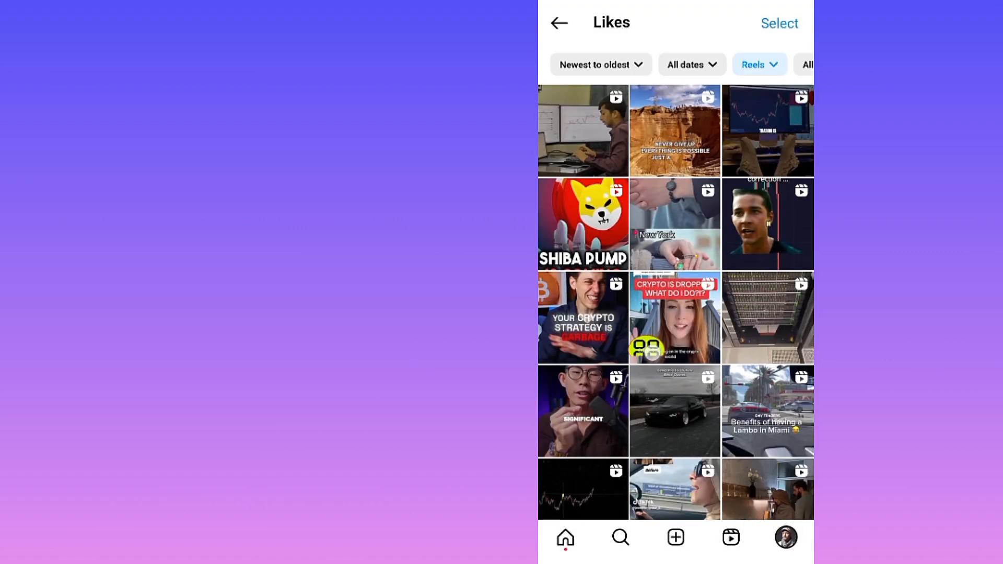
pyautogui.scroll(-3)
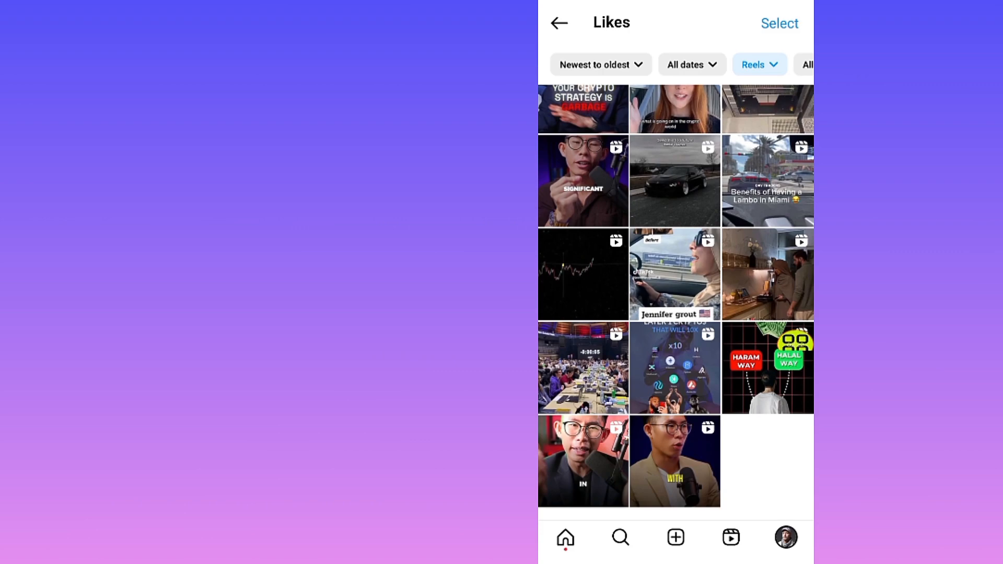
pyautogui.scroll(-3)
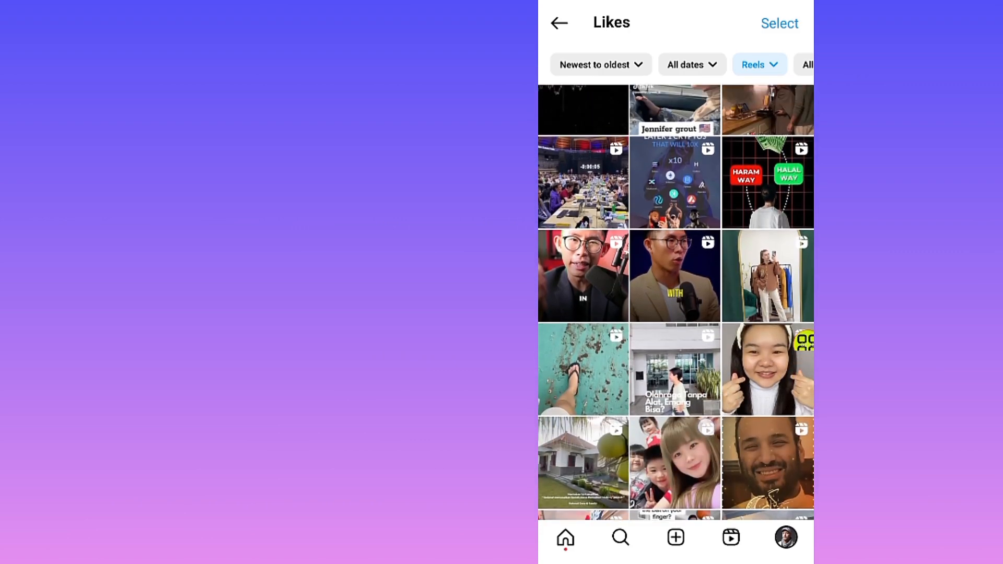